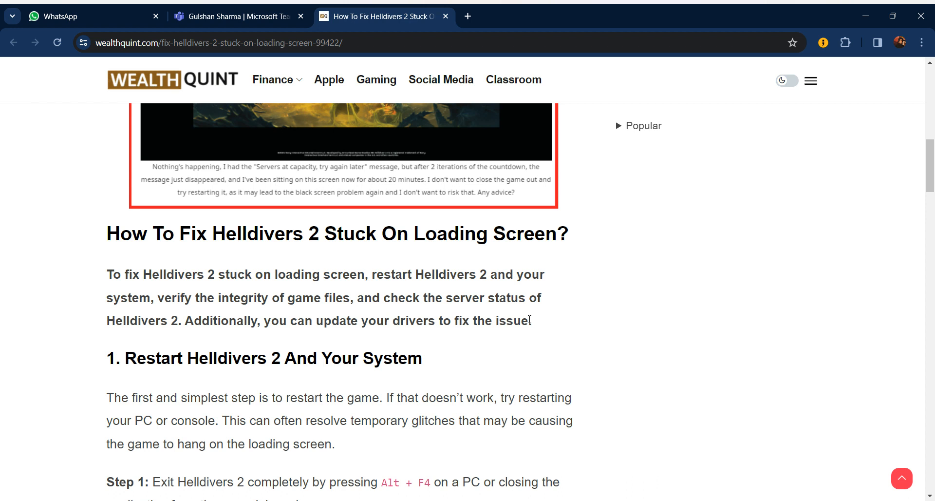
scroll(down, 3)
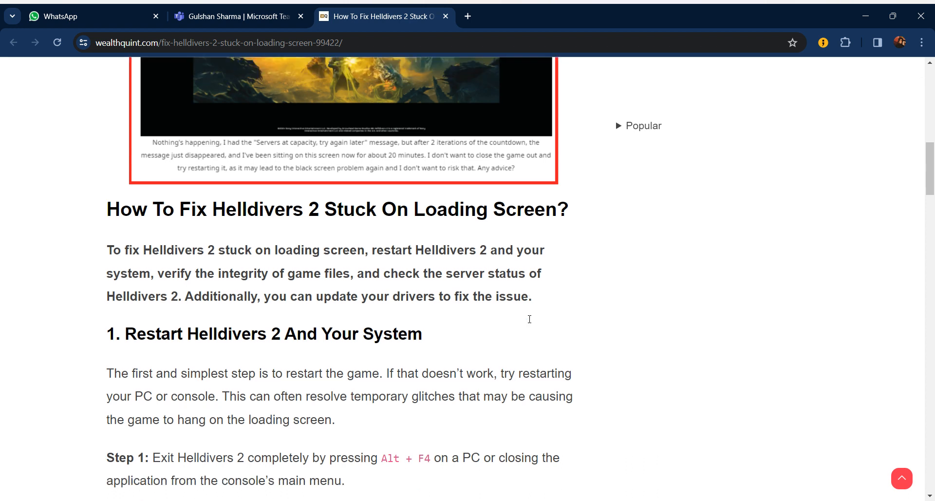
scroll(down, 3)
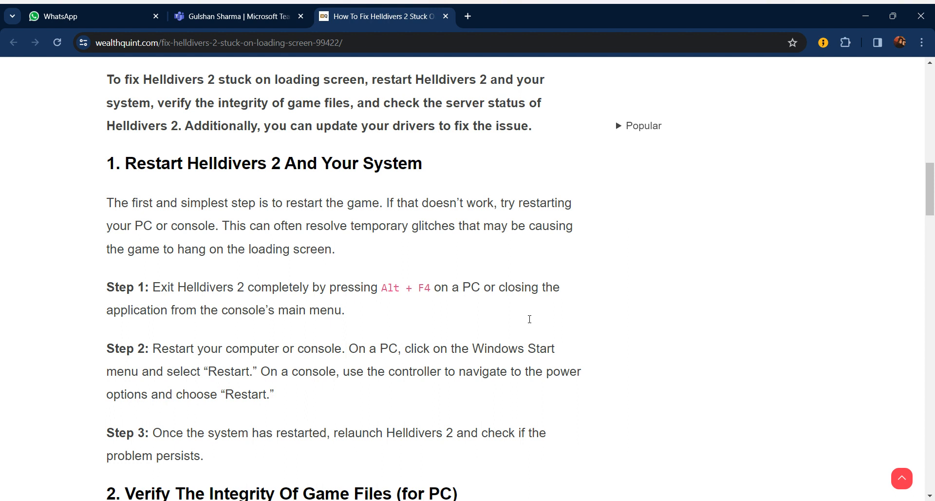
scroll(down, 3)
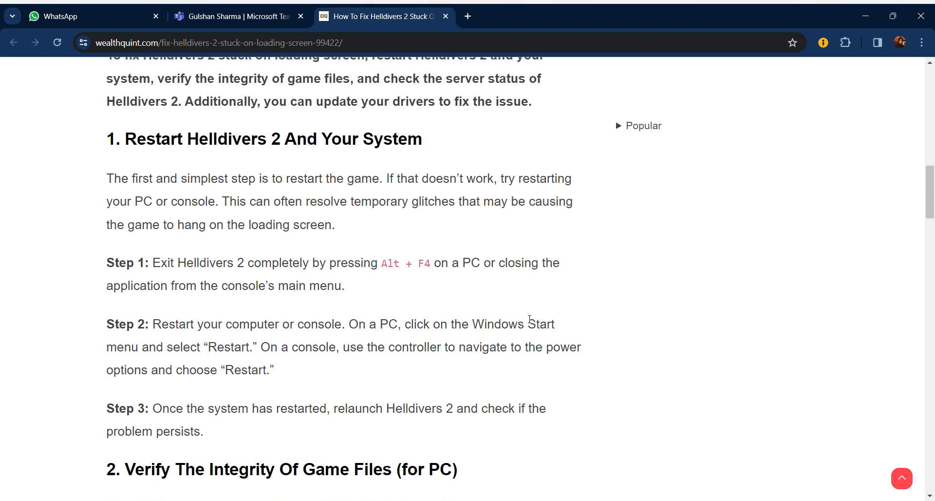
scroll(down, 3)
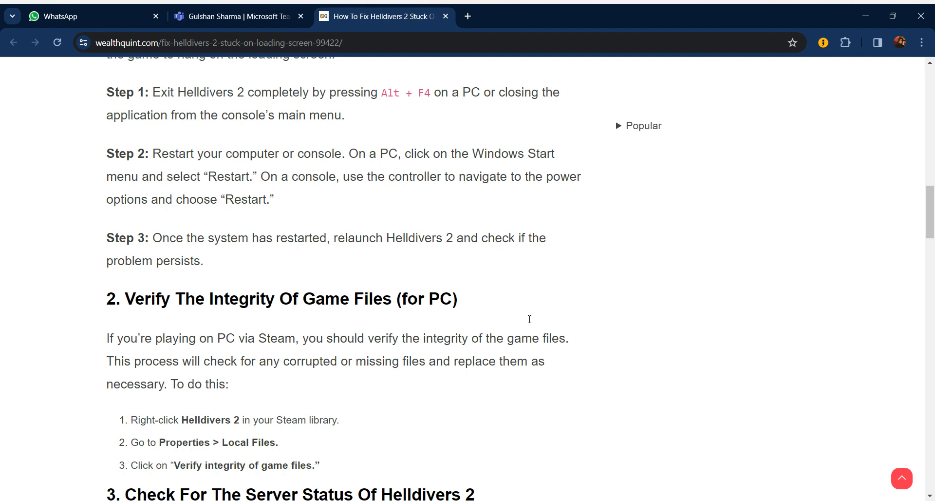
scroll(down, 3)
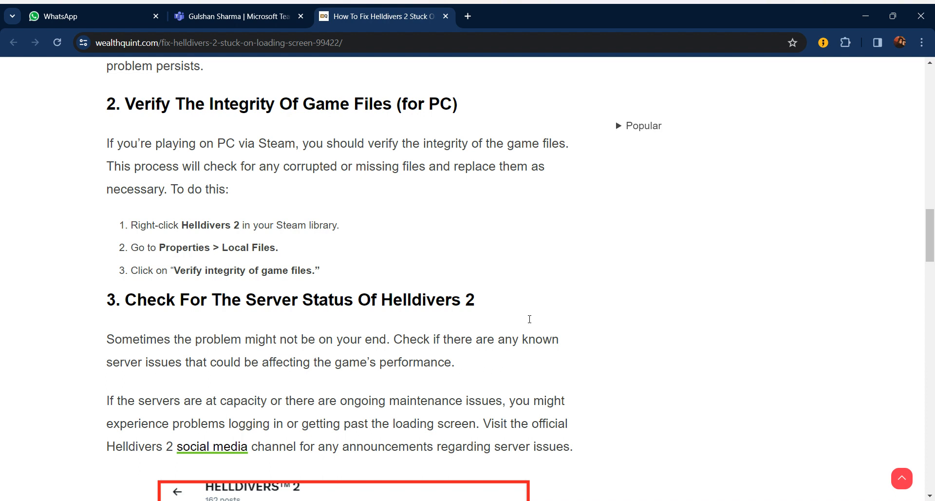
scroll(down, 3)
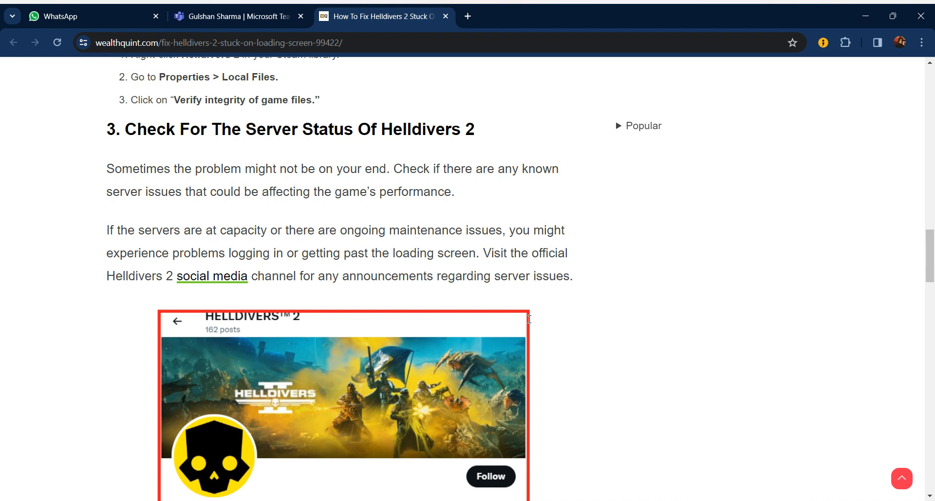
scroll(down, 3)
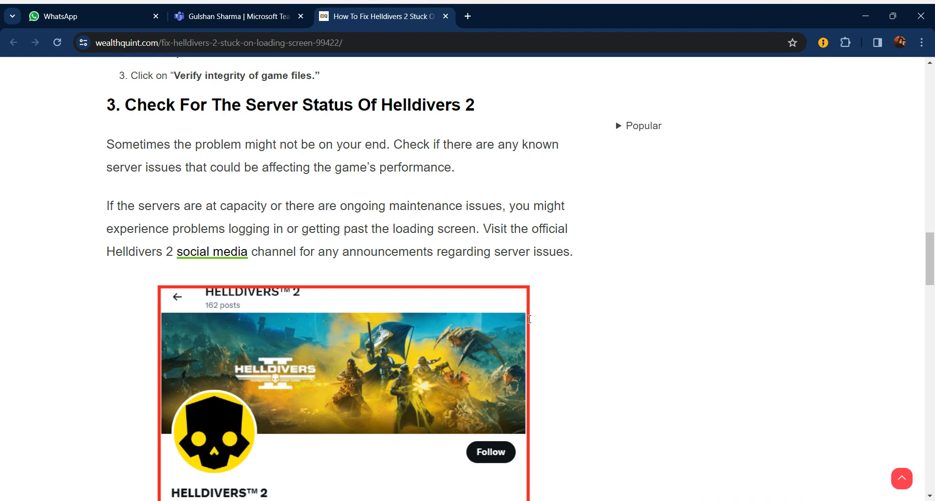
scroll(down, 3)
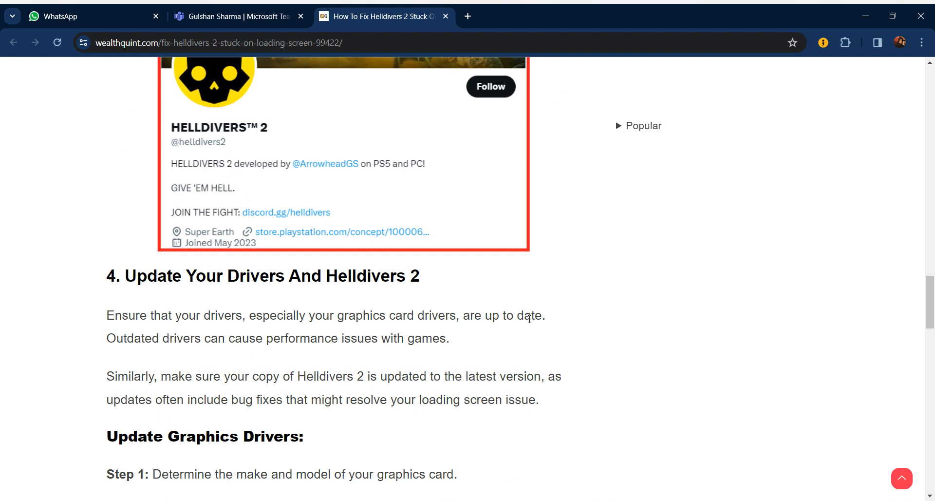
scroll(down, 3)
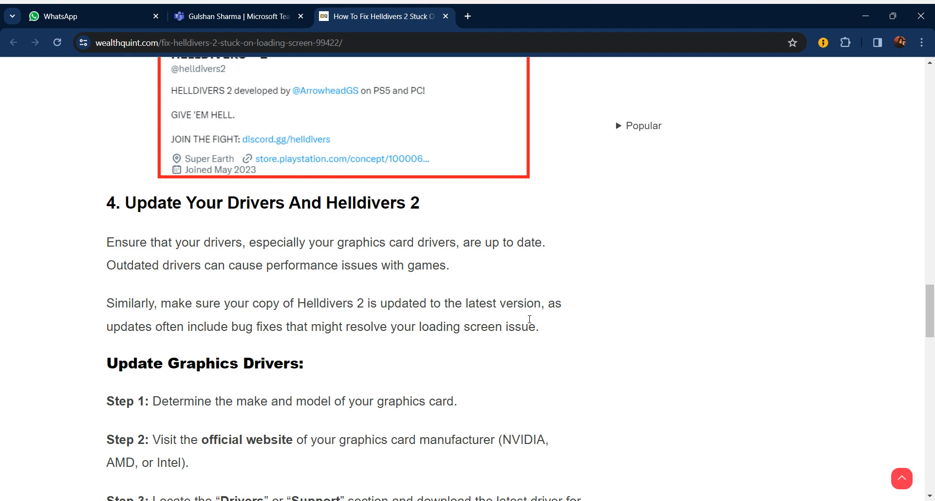
scroll(down, 3)
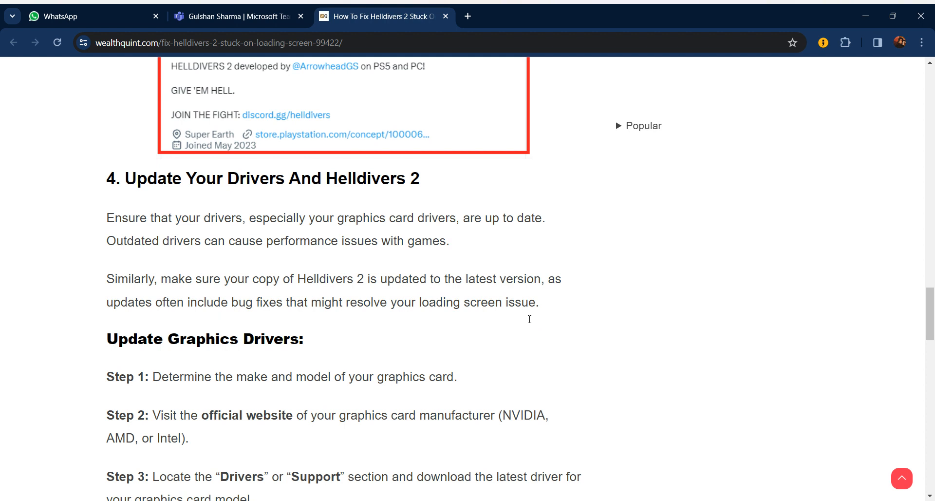
scroll(down, 3)
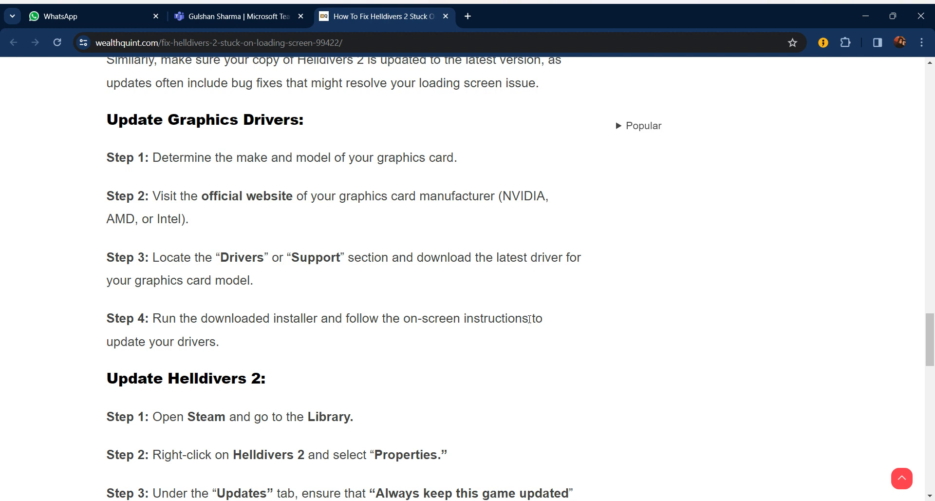
scroll(down, 3)
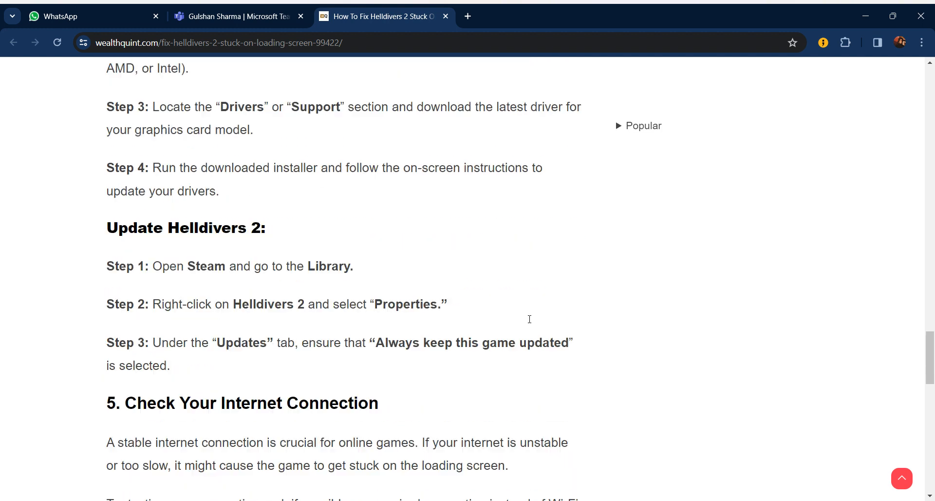
scroll(down, 3)
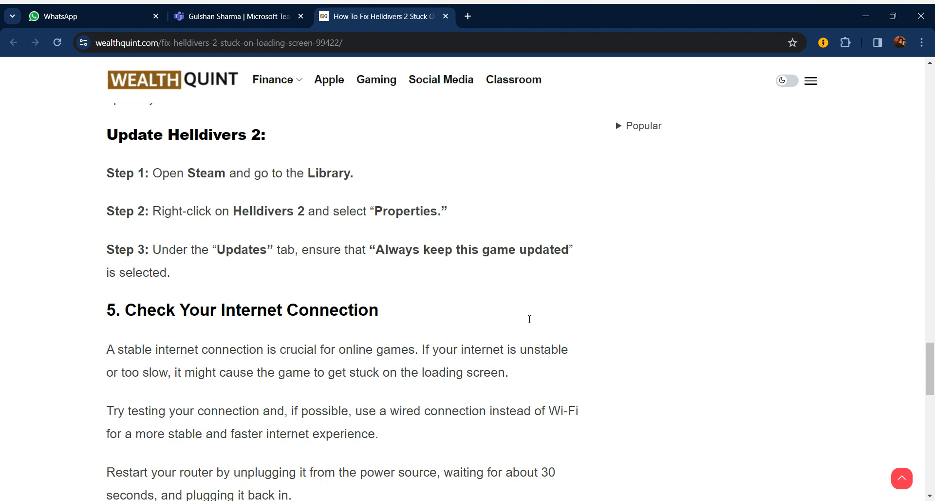
scroll(up, 3)
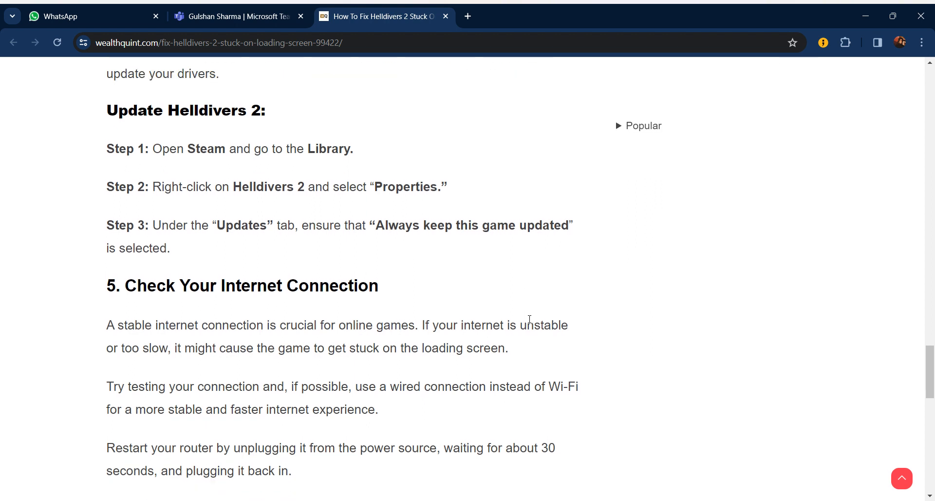
scroll(down, 3)
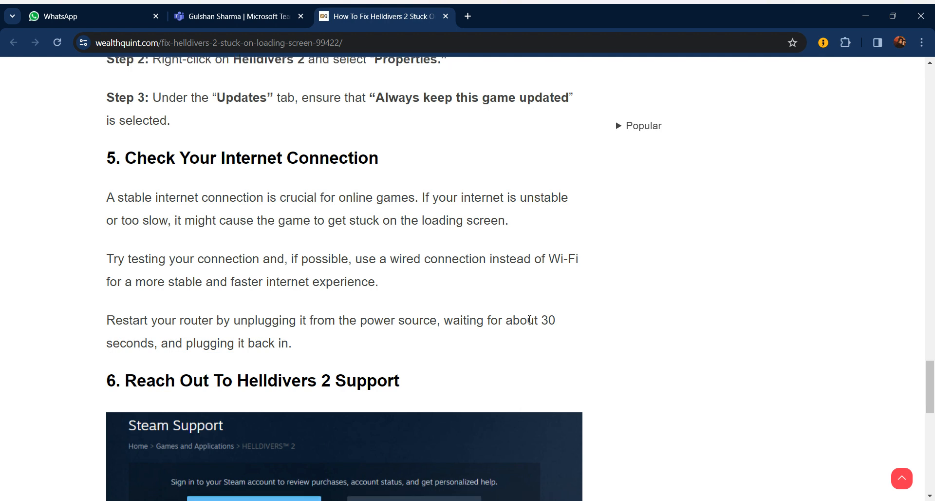
scroll(down, 3)
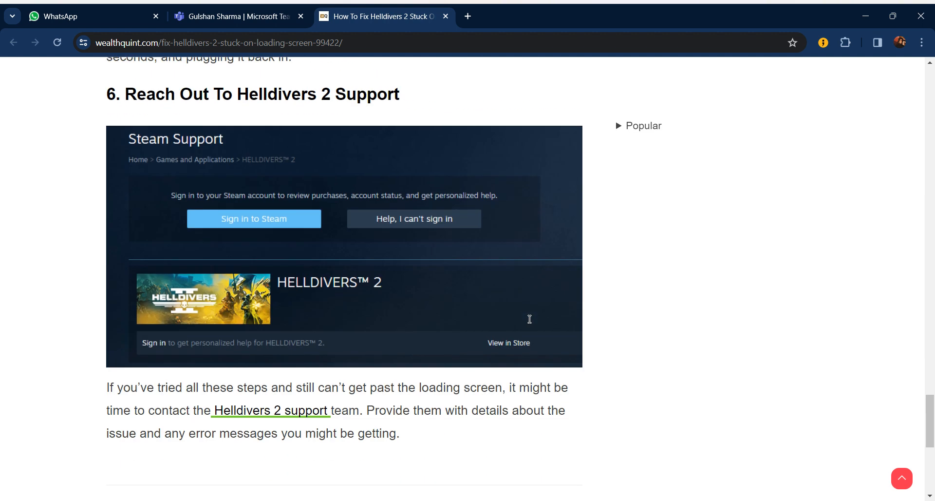
scroll(down, 3)
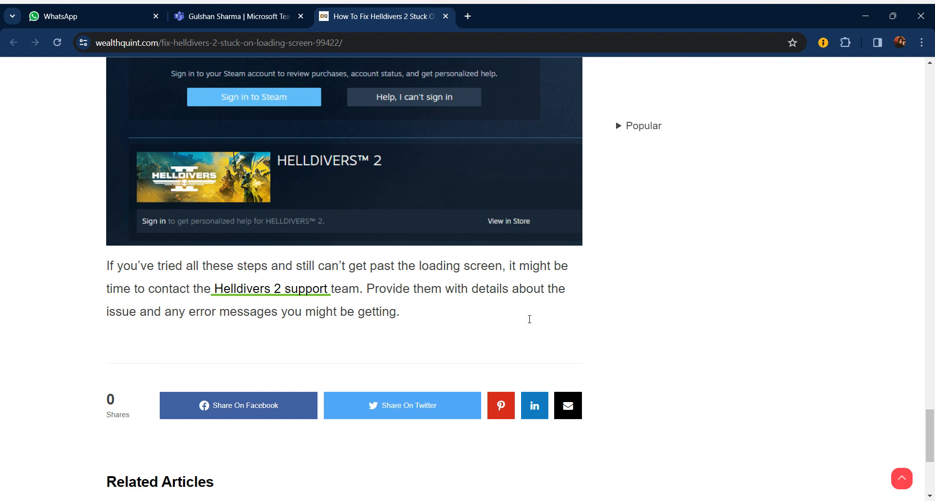